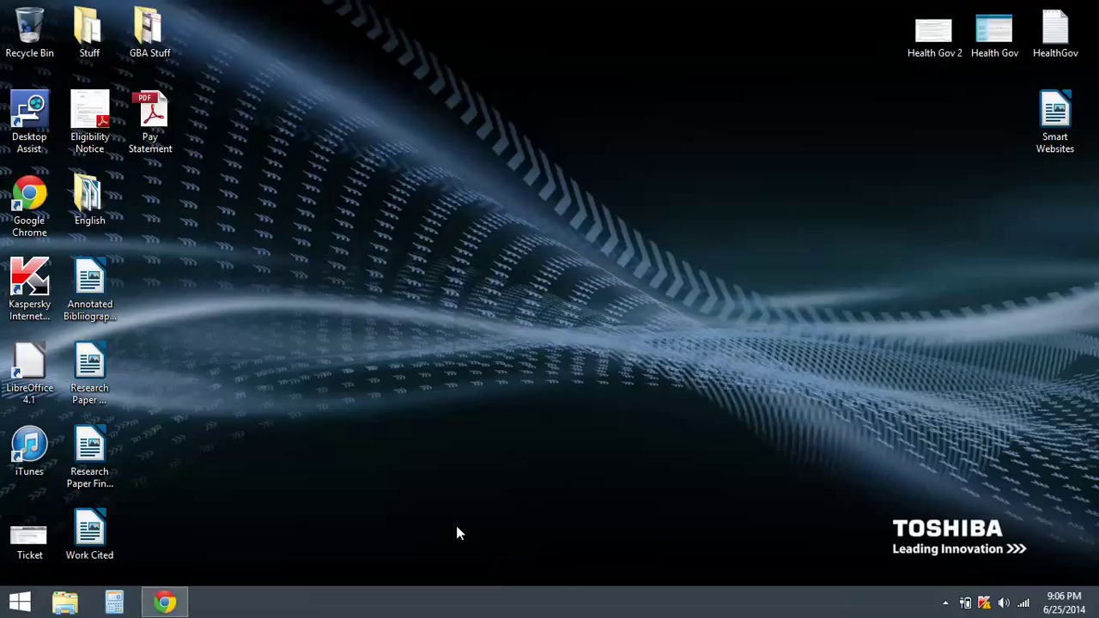
pyautogui.moveTo(365, 542)
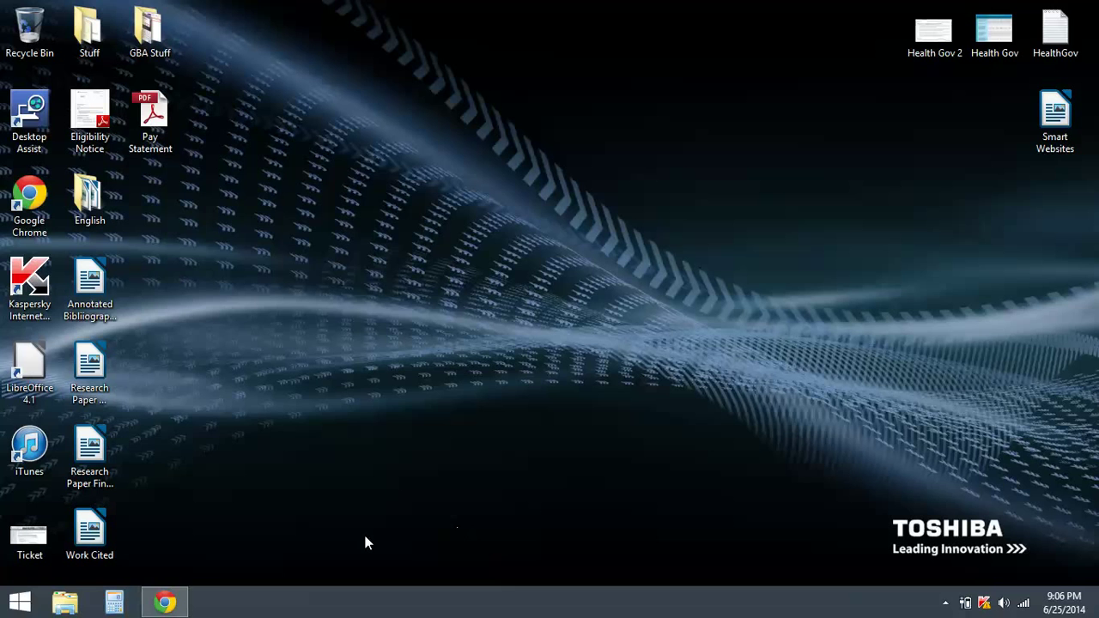
# Step: Restore Chrome and scroll Emulator Zone's Gameboy Advance page down to its emulator list
pyautogui.click(165, 601)
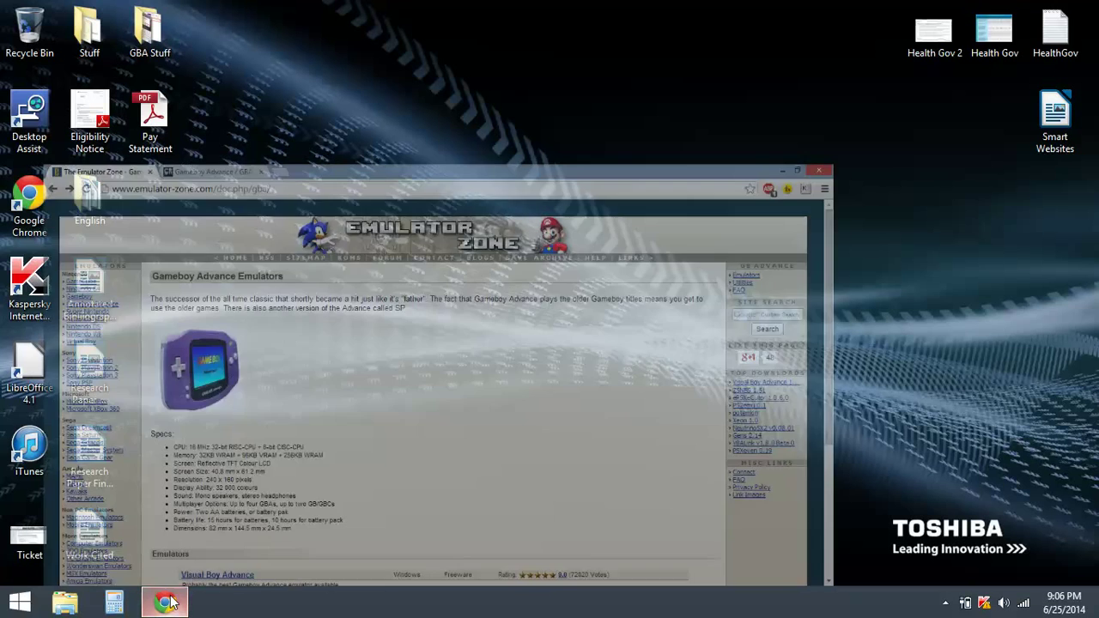
pyautogui.click(795, 171)
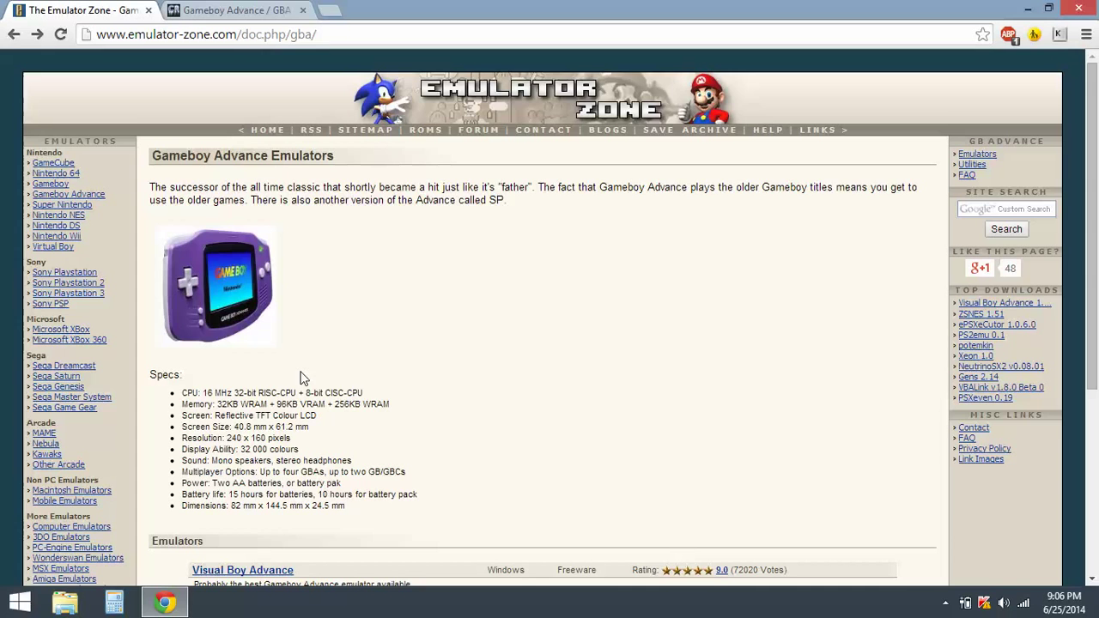
pyautogui.scroll(-3)
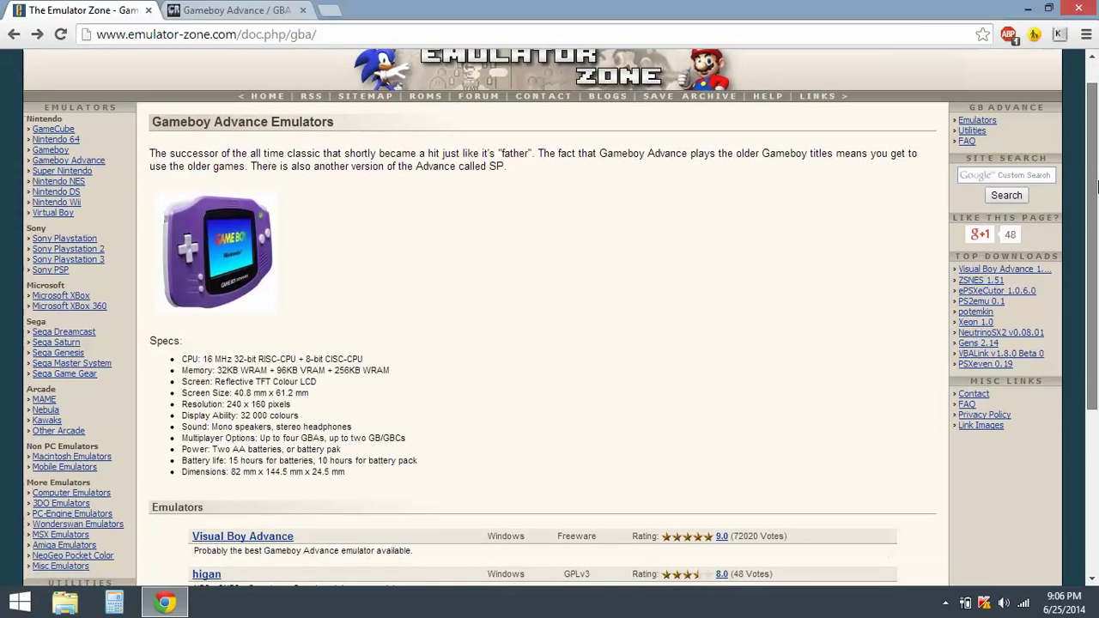
pyautogui.scroll(-3)
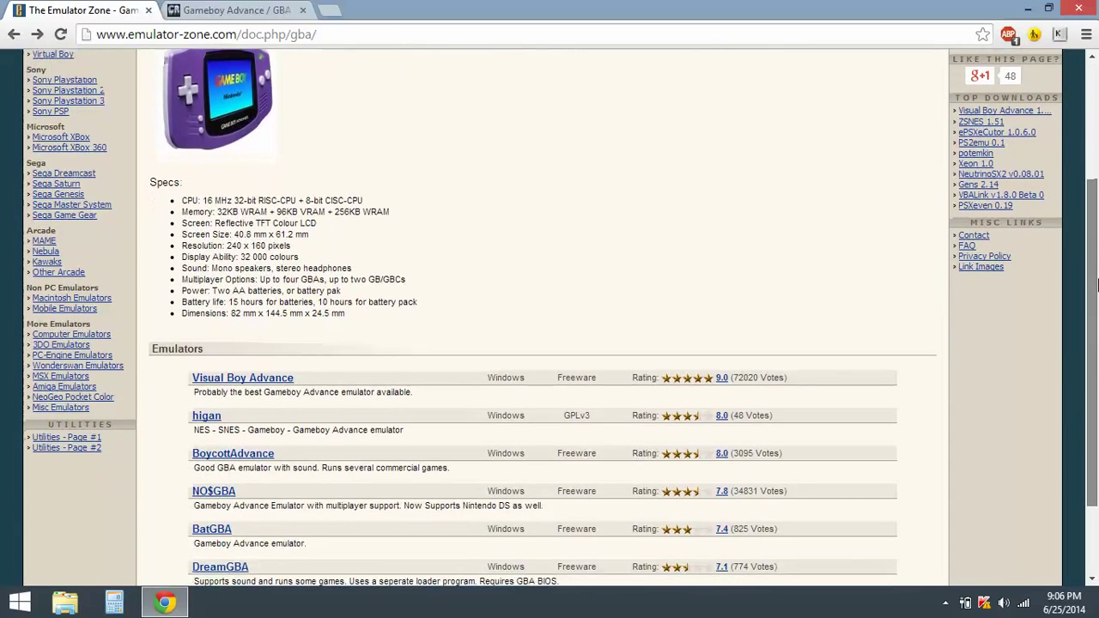
pyautogui.scroll(-3)
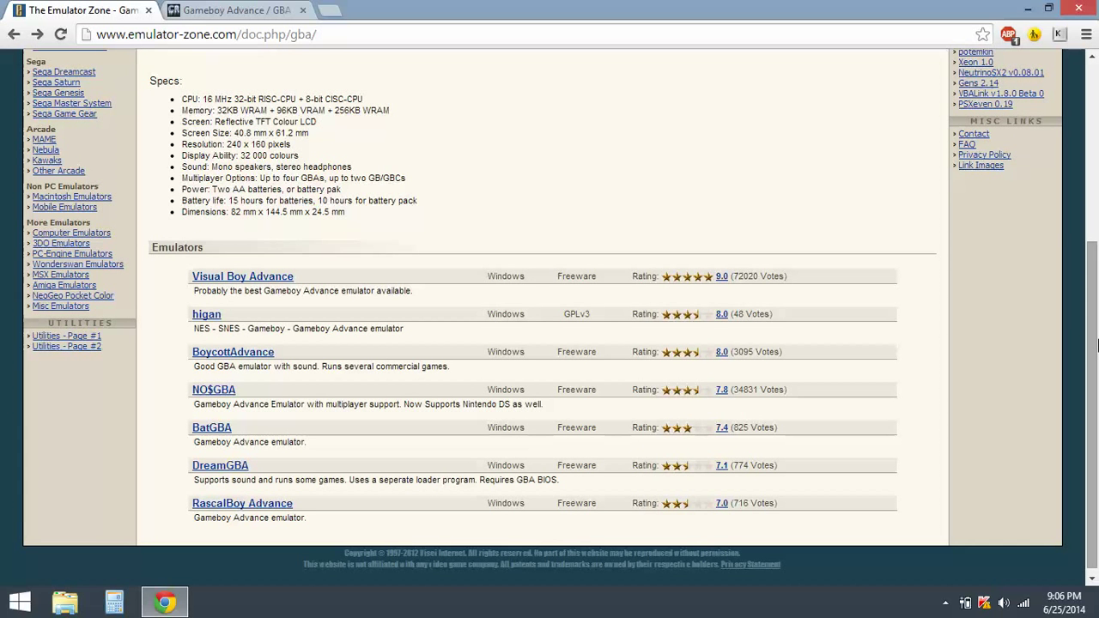
pyautogui.moveTo(1088, 349)
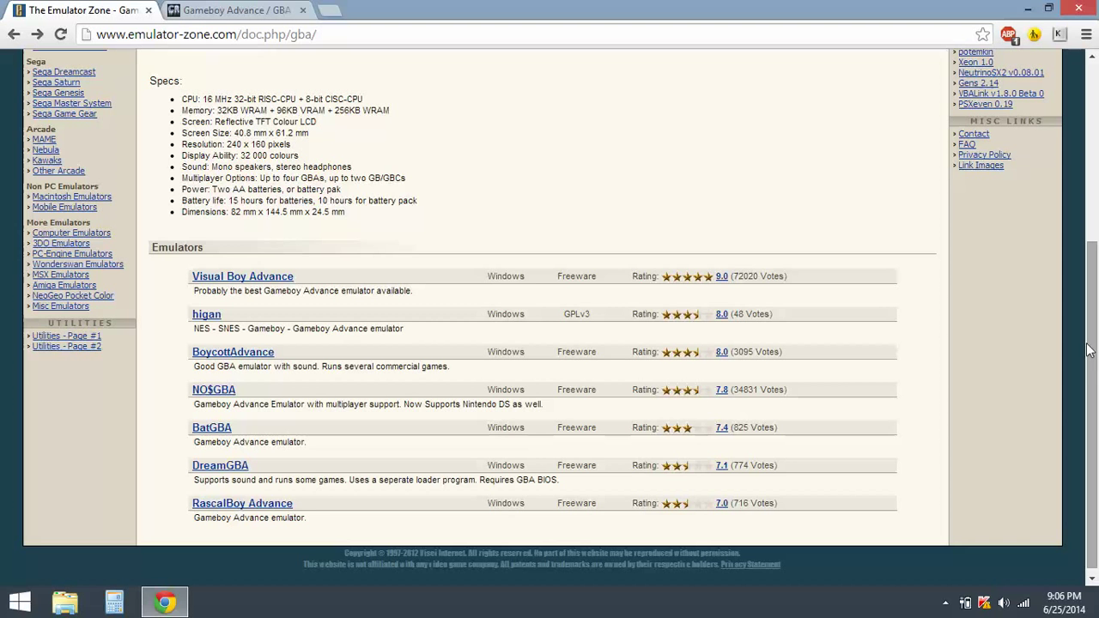
pyautogui.moveTo(386, 259)
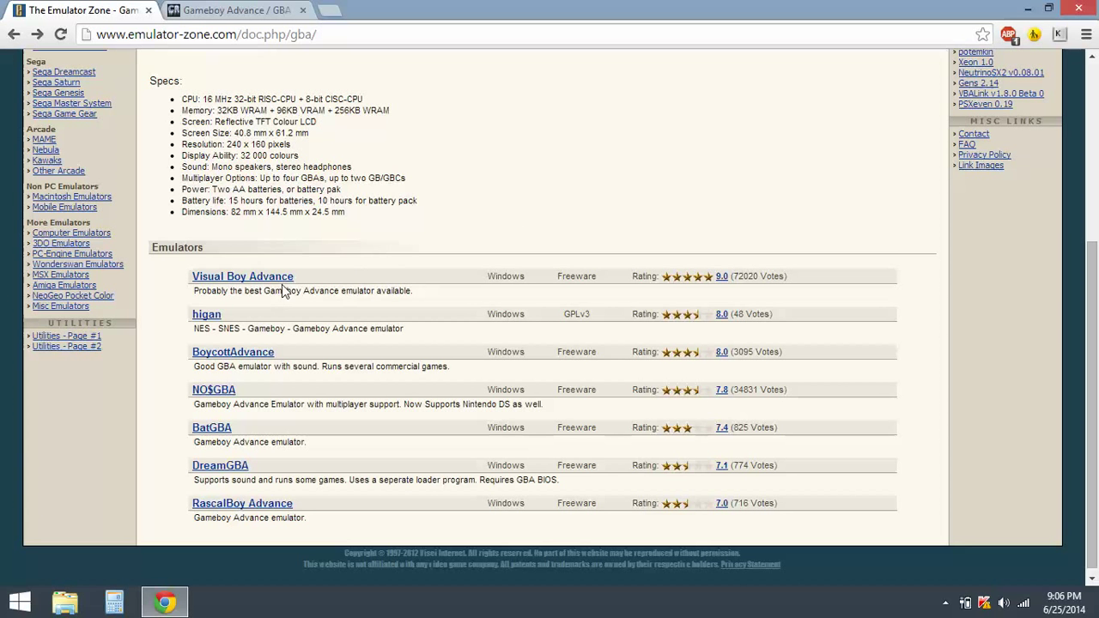
# Step: Download Visual Boy Advance 1.8.0 Beta3 from its Emulator Zone page and open the zip
pyautogui.click(242, 275)
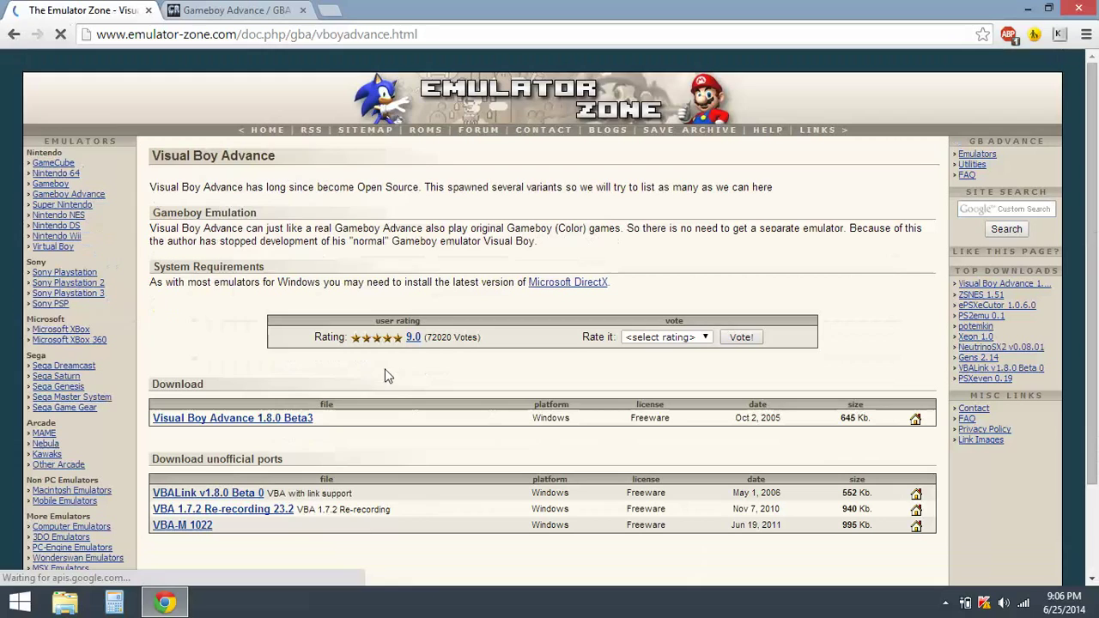
pyautogui.scroll(-3)
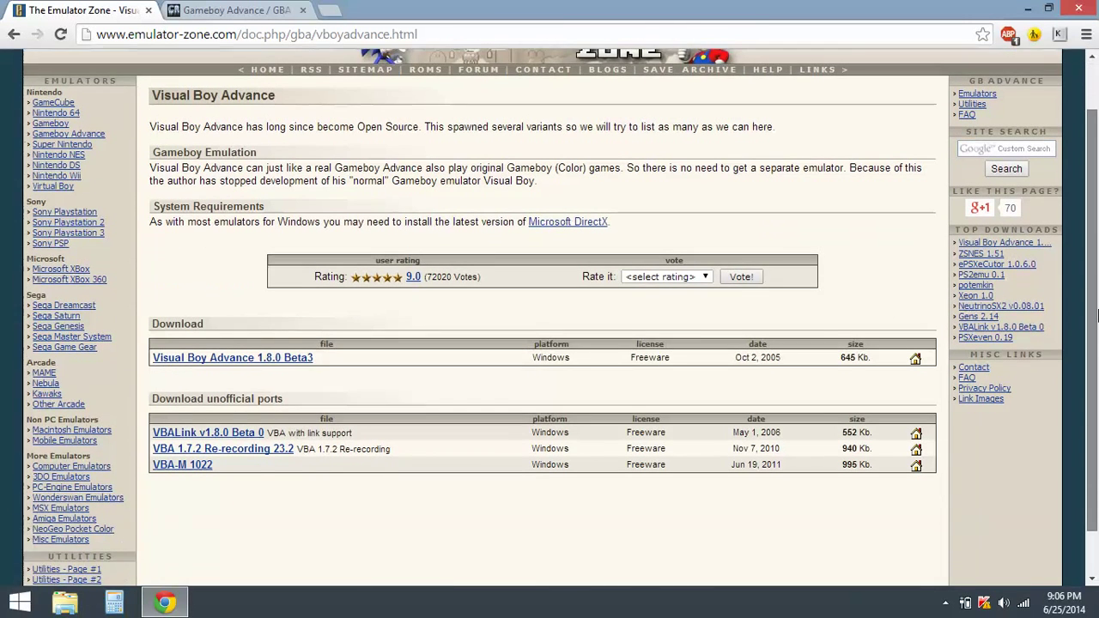
pyautogui.scroll(-3)
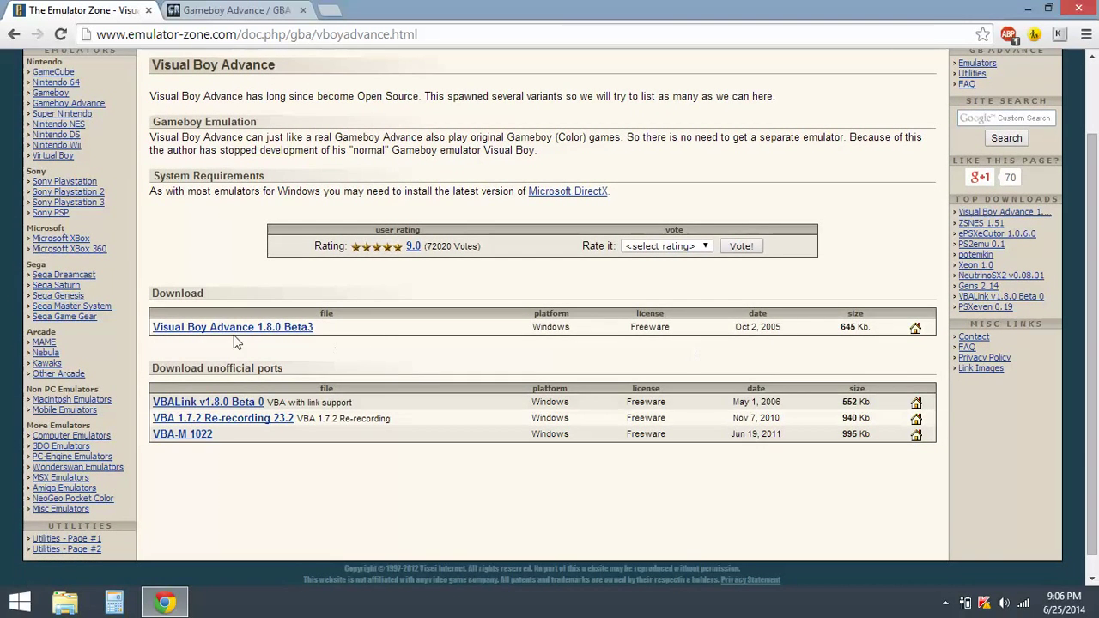
pyautogui.moveTo(233, 327)
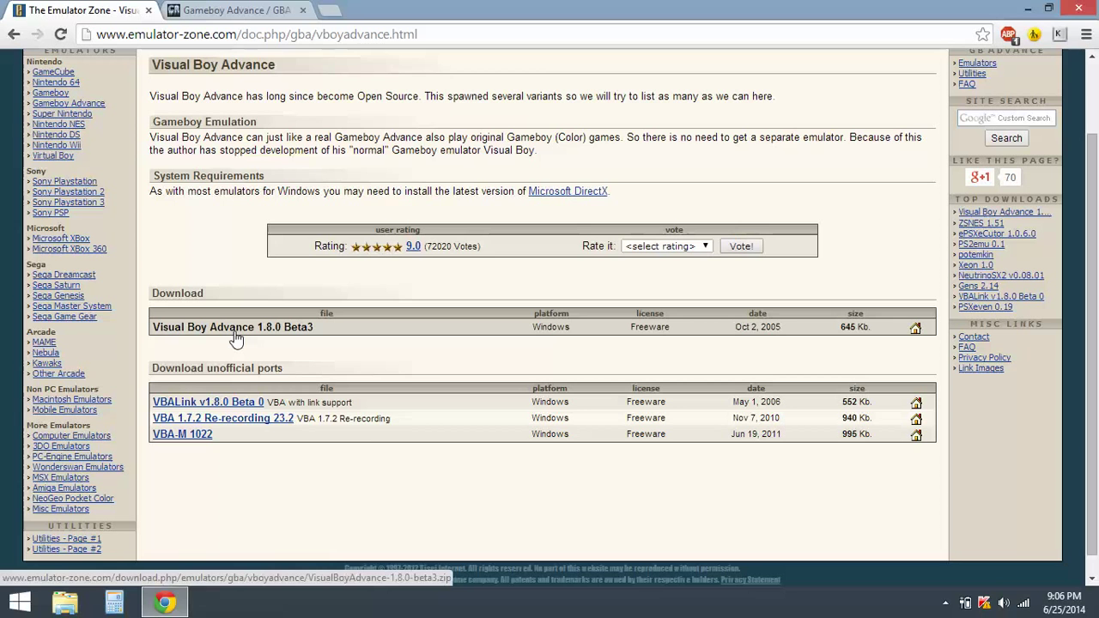
pyautogui.click(233, 327)
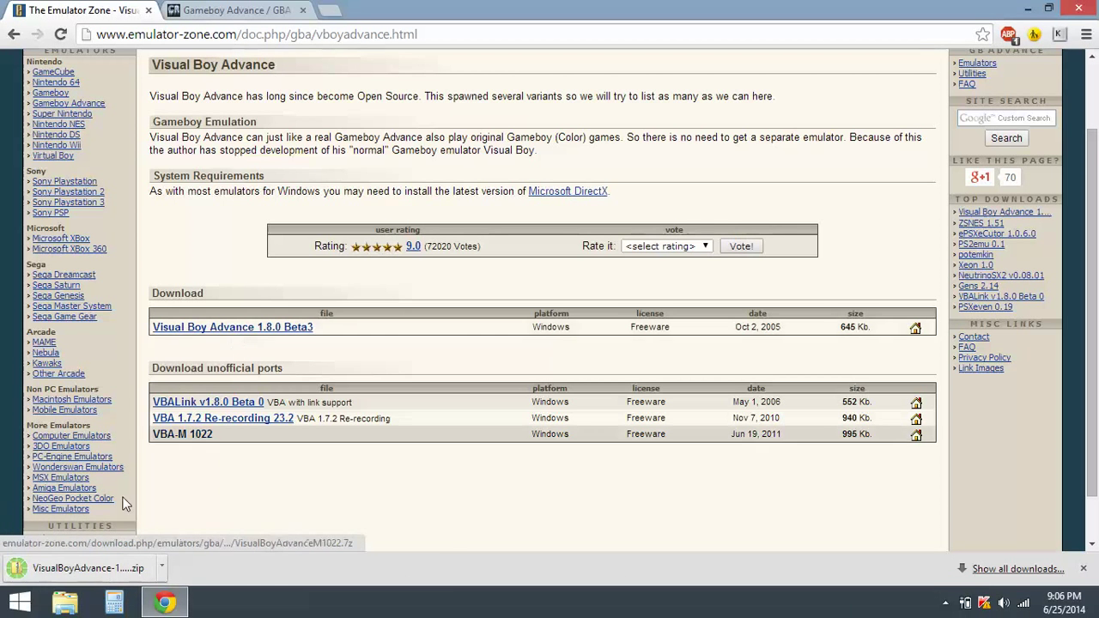
pyautogui.click(89, 568)
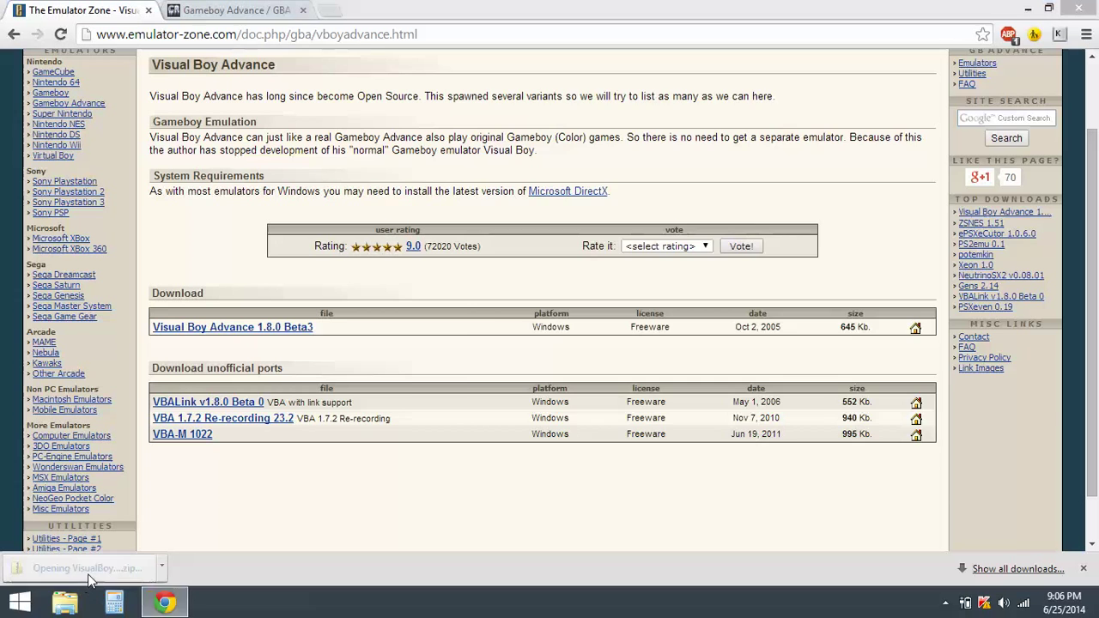
# Step: Browse the VisualBoyAdvance zip contents in File Explorer, then close that window
pyautogui.click(86, 567)
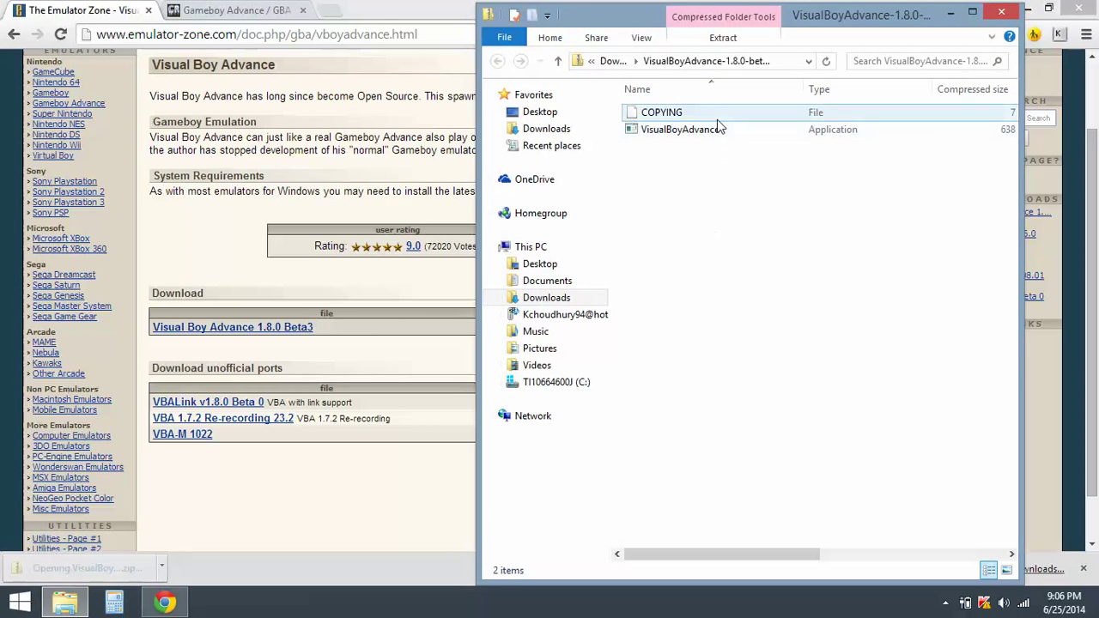
pyautogui.doubleClick(680, 129)
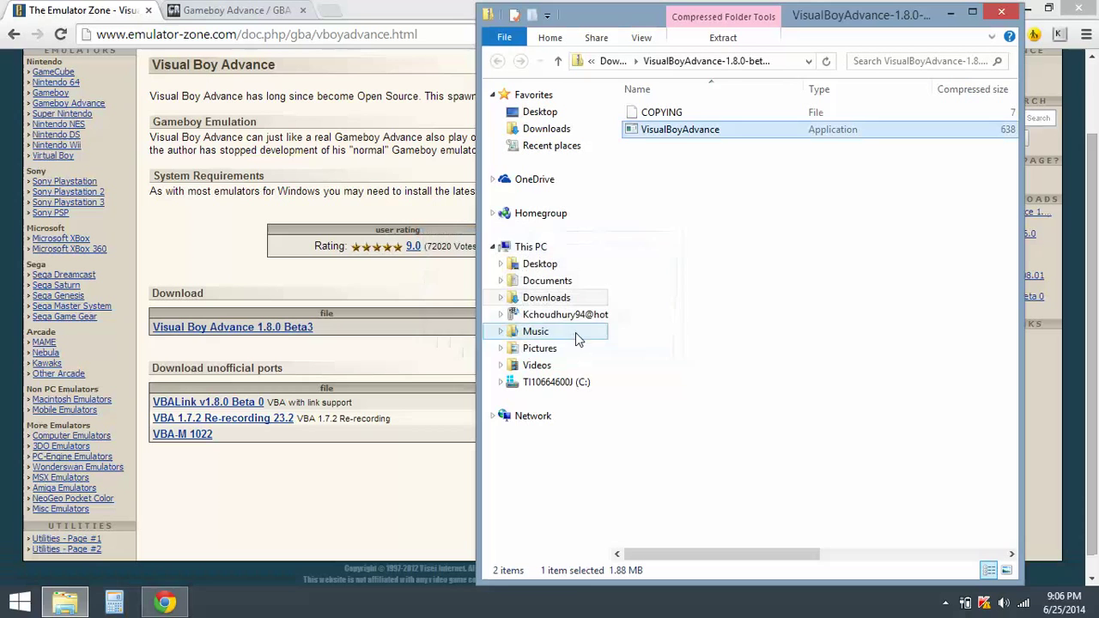
pyautogui.doubleClick(679, 129)
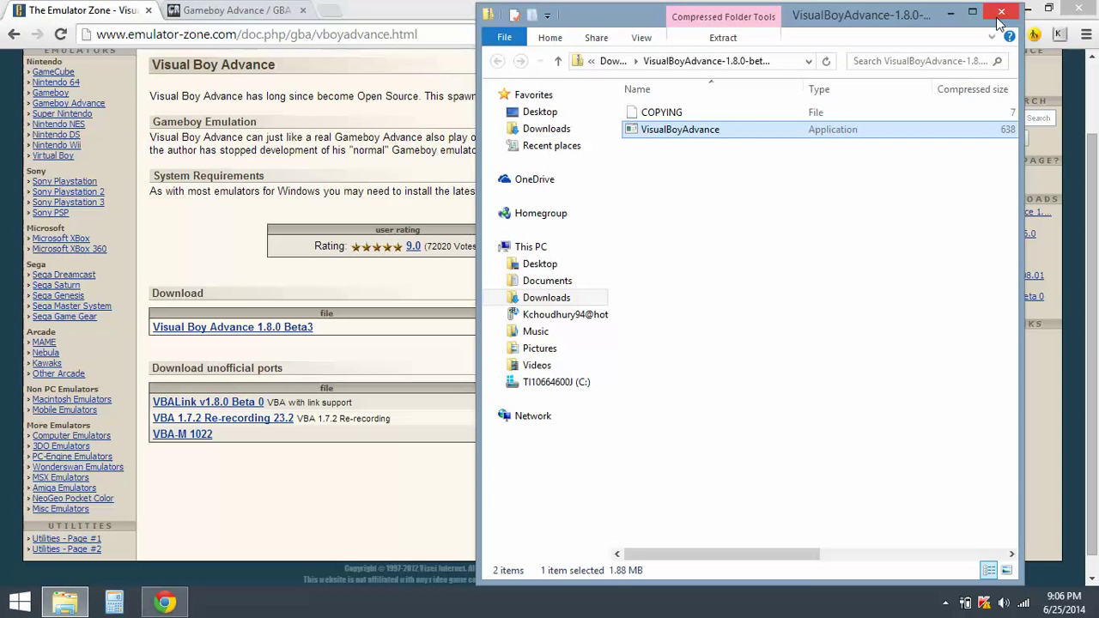
pyautogui.click(1000, 12)
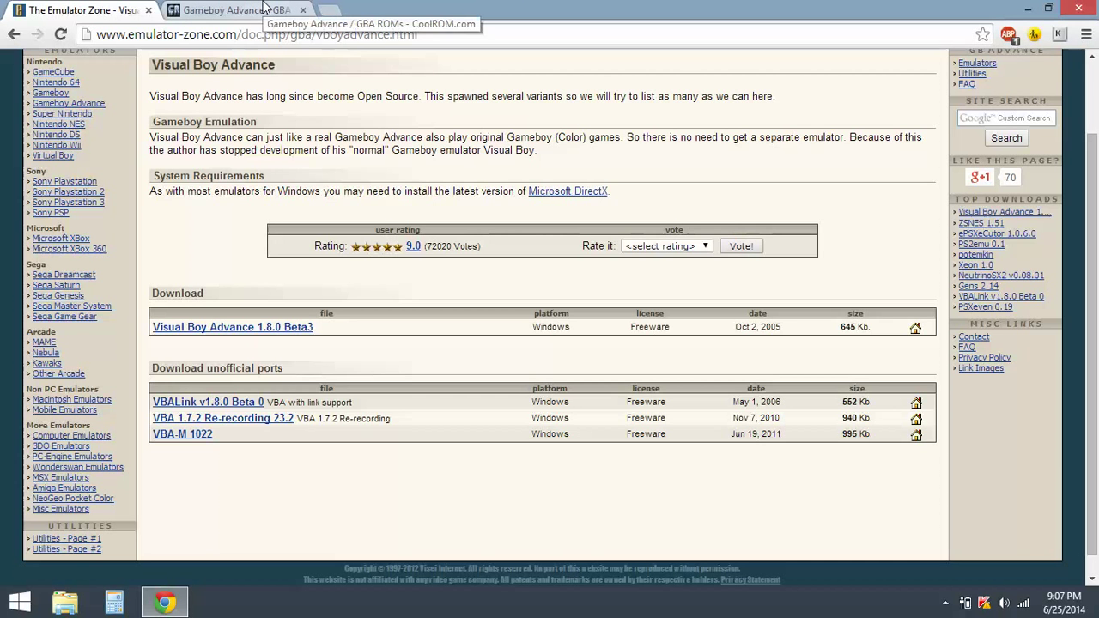
# Step: Switch to CoolROM's Gameboy Advance ROMs page and scroll through its Top 50 lists
pyautogui.click(231, 9)
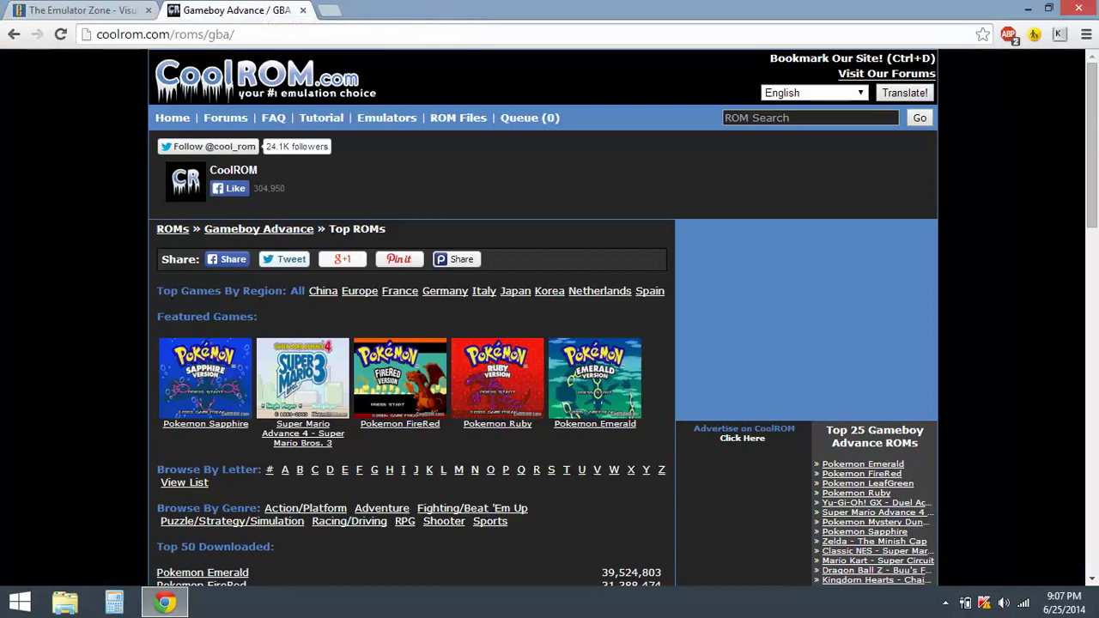
pyautogui.moveTo(348, 212)
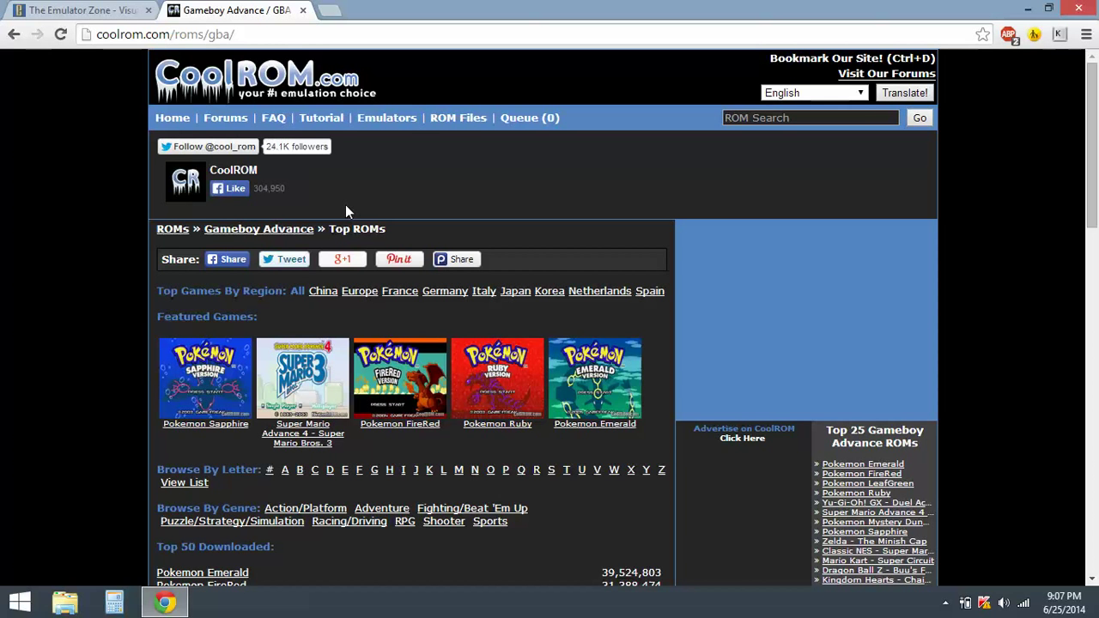
pyautogui.moveTo(1016, 127)
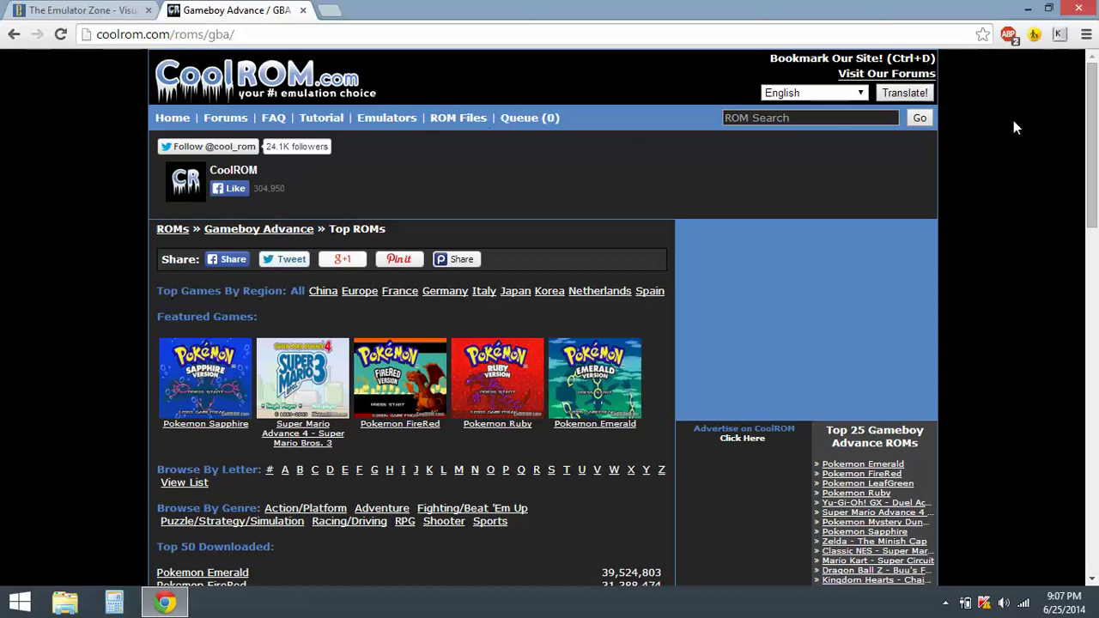
pyautogui.scroll(-3)
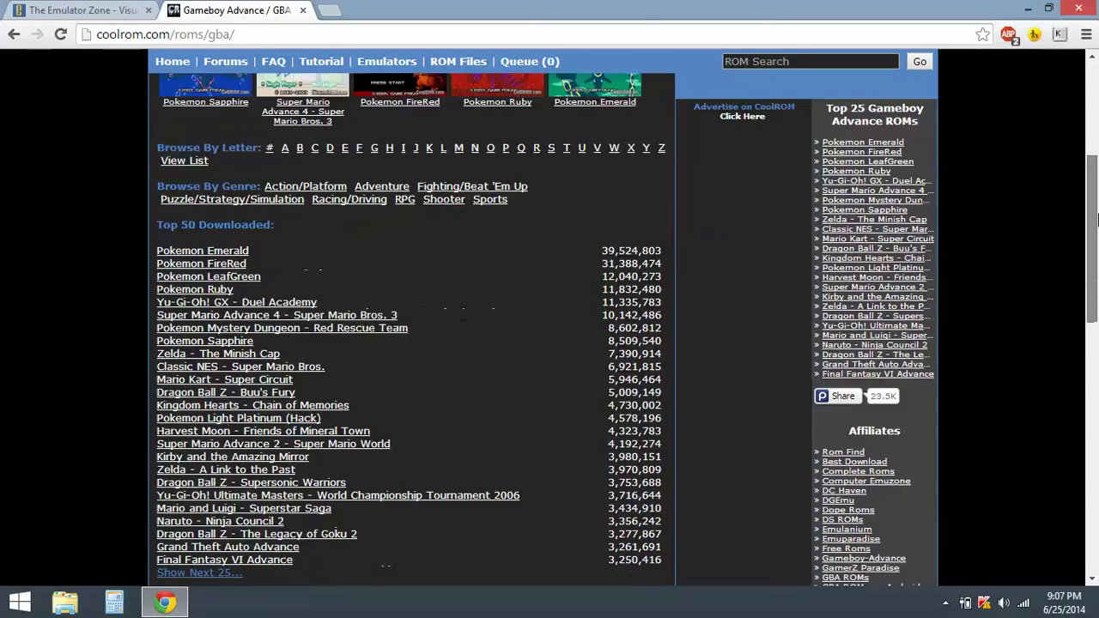
pyautogui.scroll(-3)
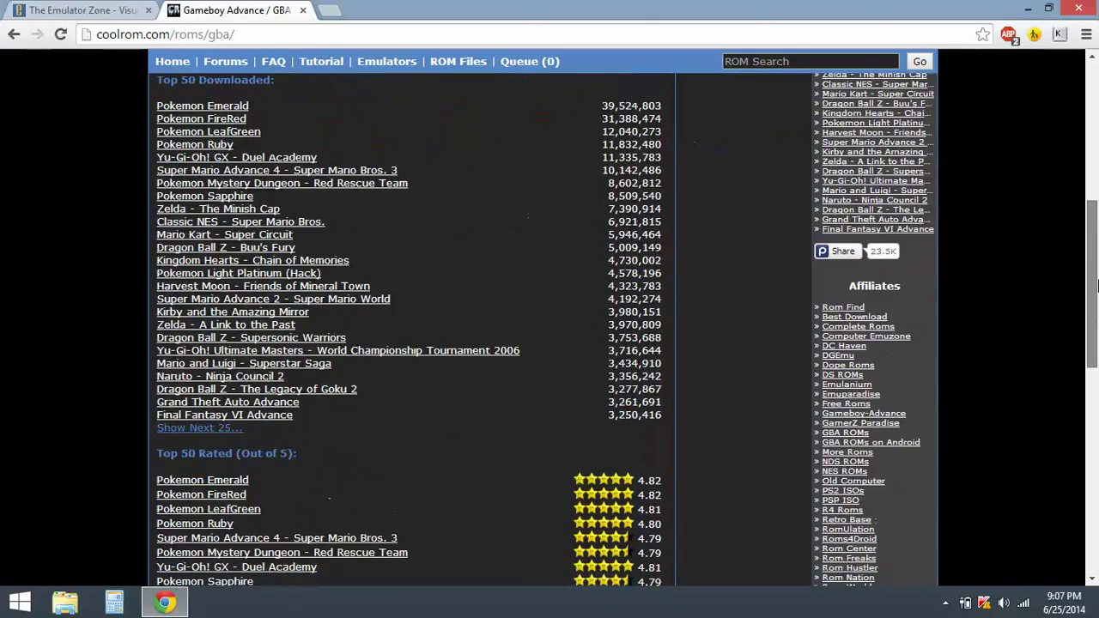
pyautogui.scroll(-3)
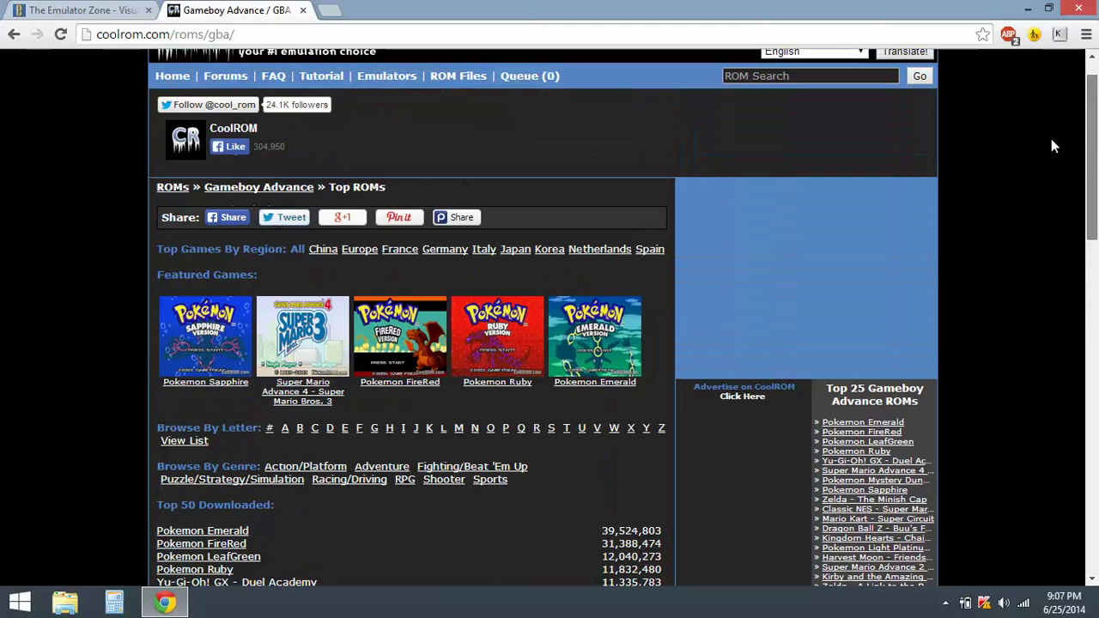
pyautogui.moveTo(812, 187)
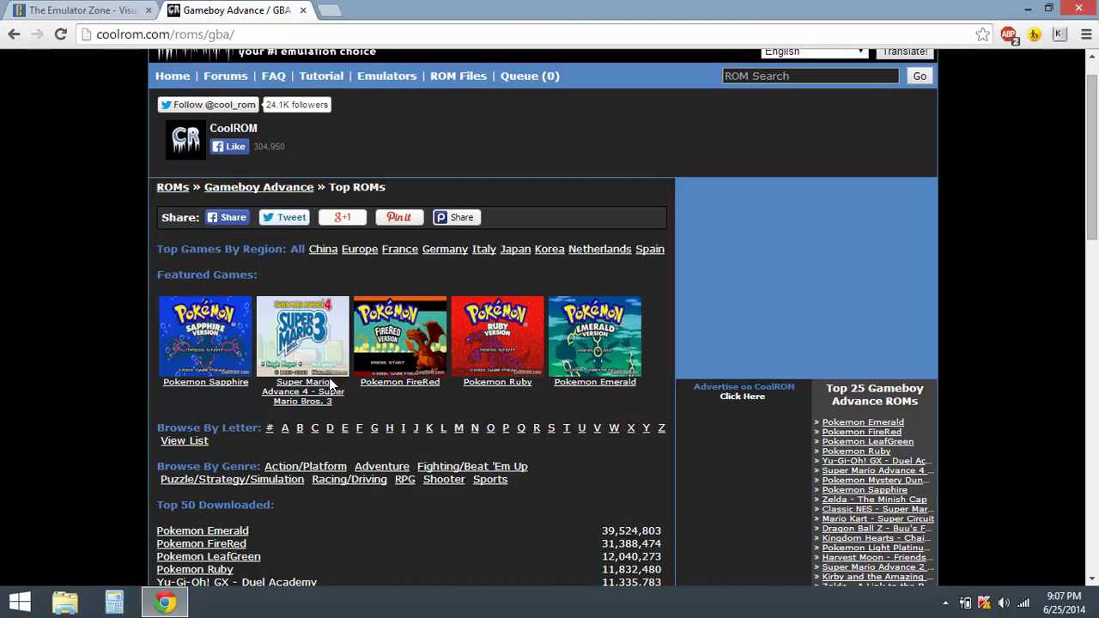
pyautogui.moveTo(375, 413)
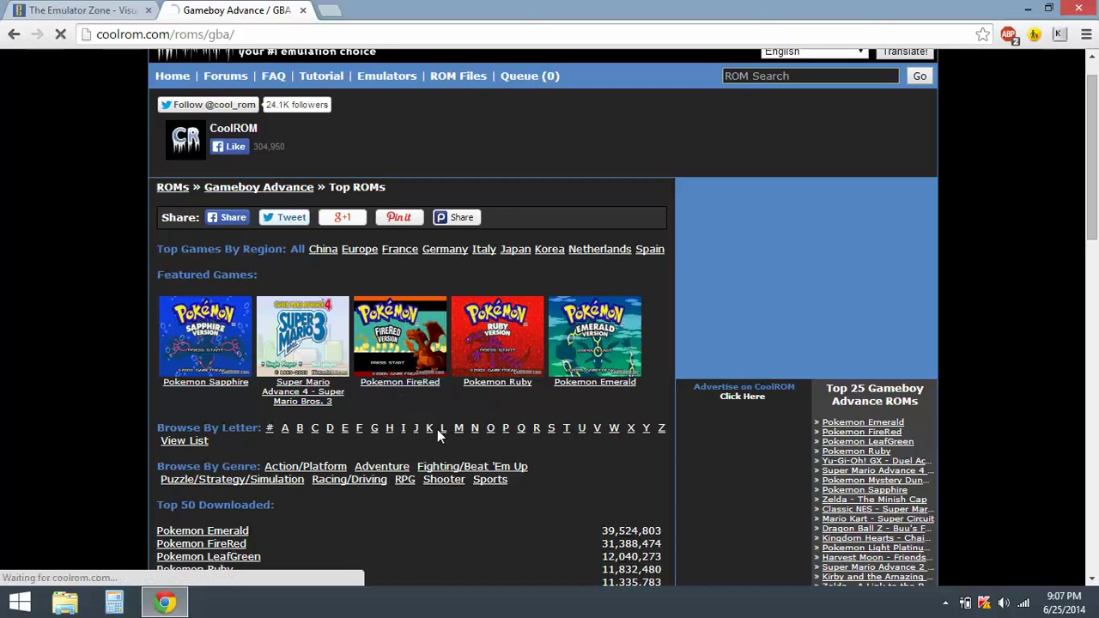
# Step: Open CoolROM's Pokemon FireRed page and choose Download Now
pyautogui.click(399, 335)
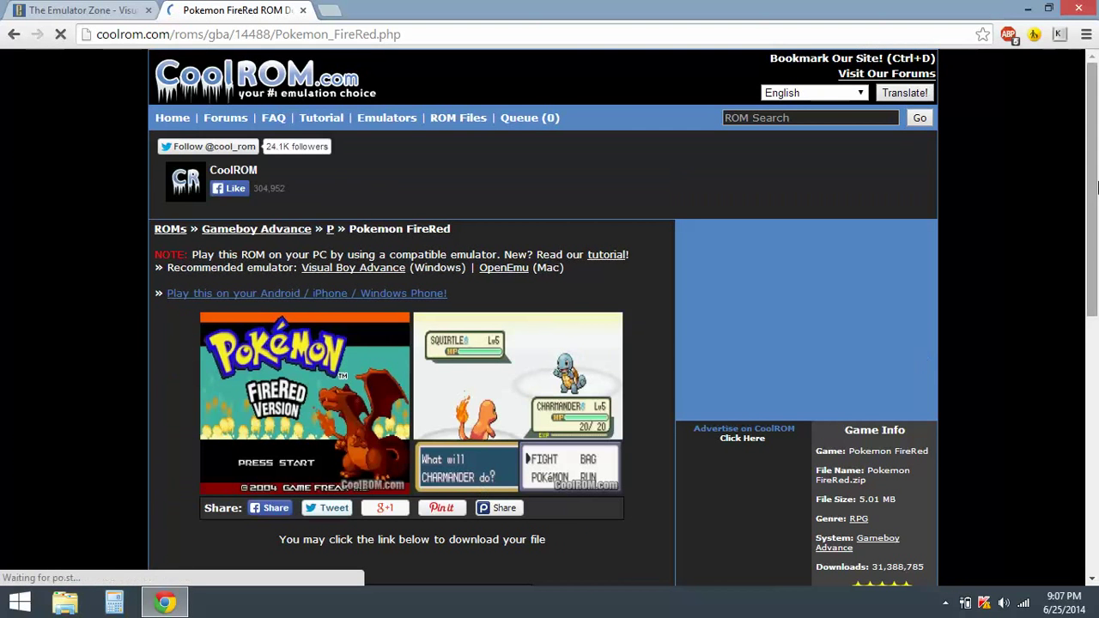
pyautogui.scroll(-3)
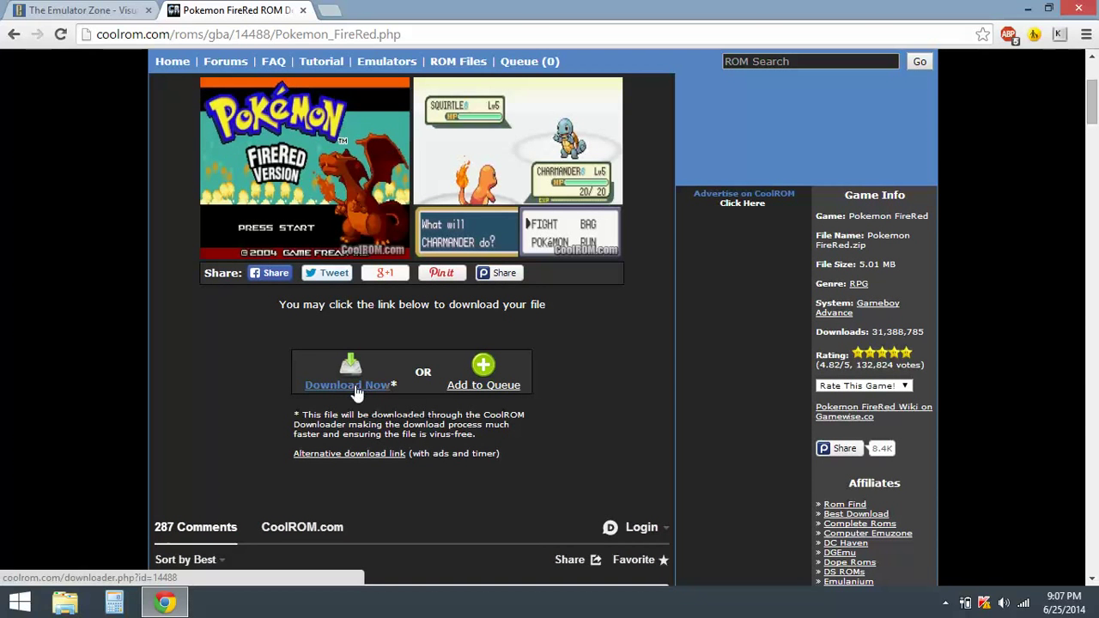
pyautogui.click(346, 385)
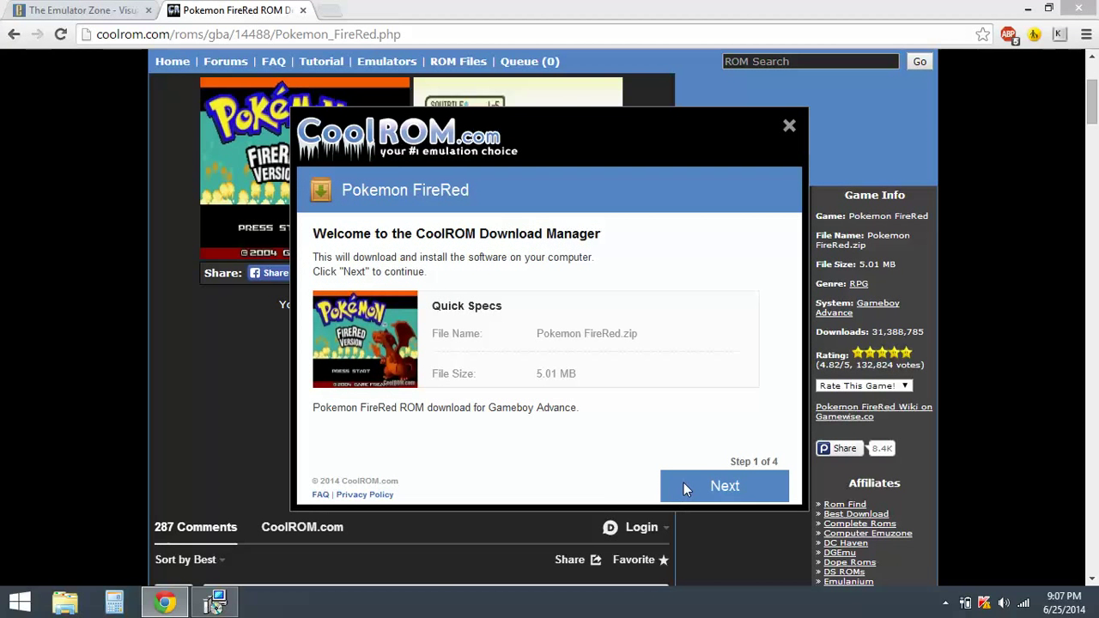
# Step: Finish the FireRed download, declining the offer, then run VisualBoyAdvance from its zip
pyautogui.click(723, 486)
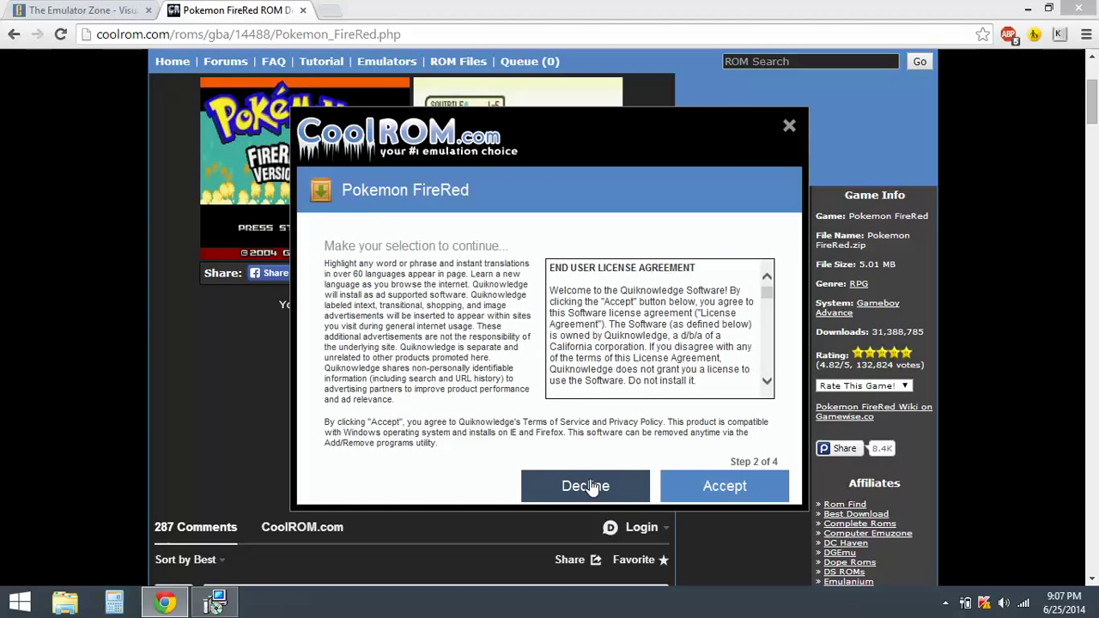
pyautogui.click(724, 486)
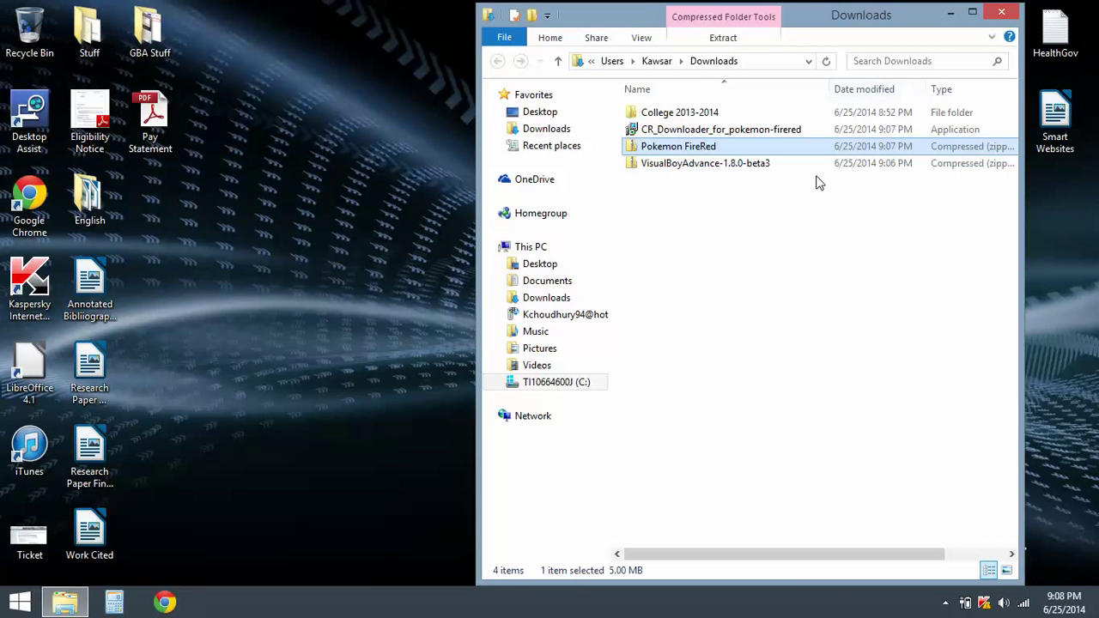
pyautogui.doubleClick(705, 163)
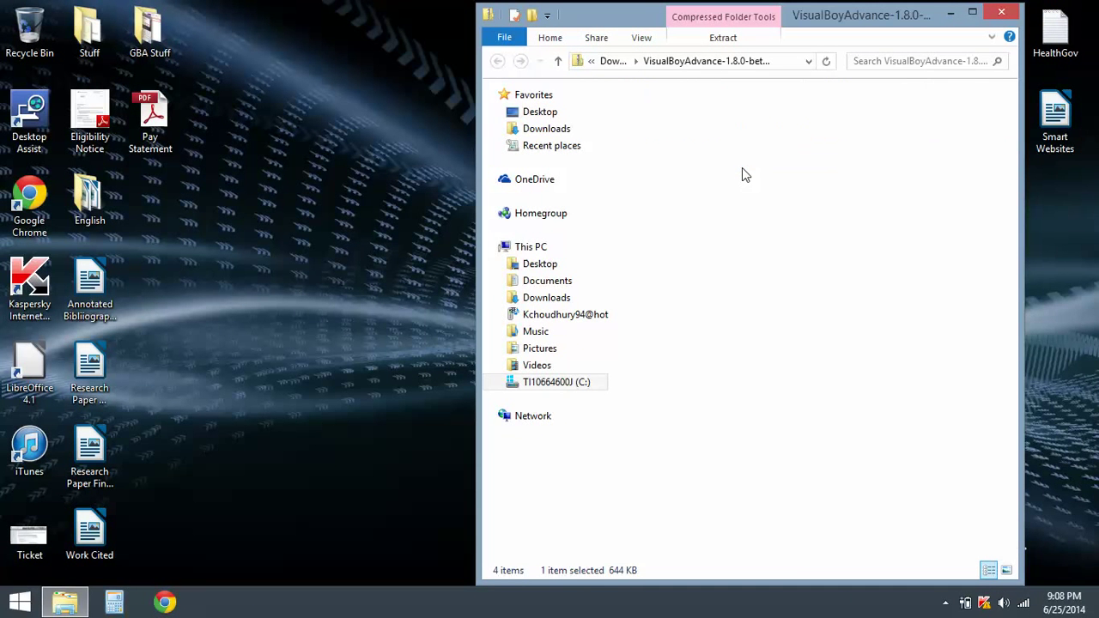
pyautogui.doubleClick(679, 129)
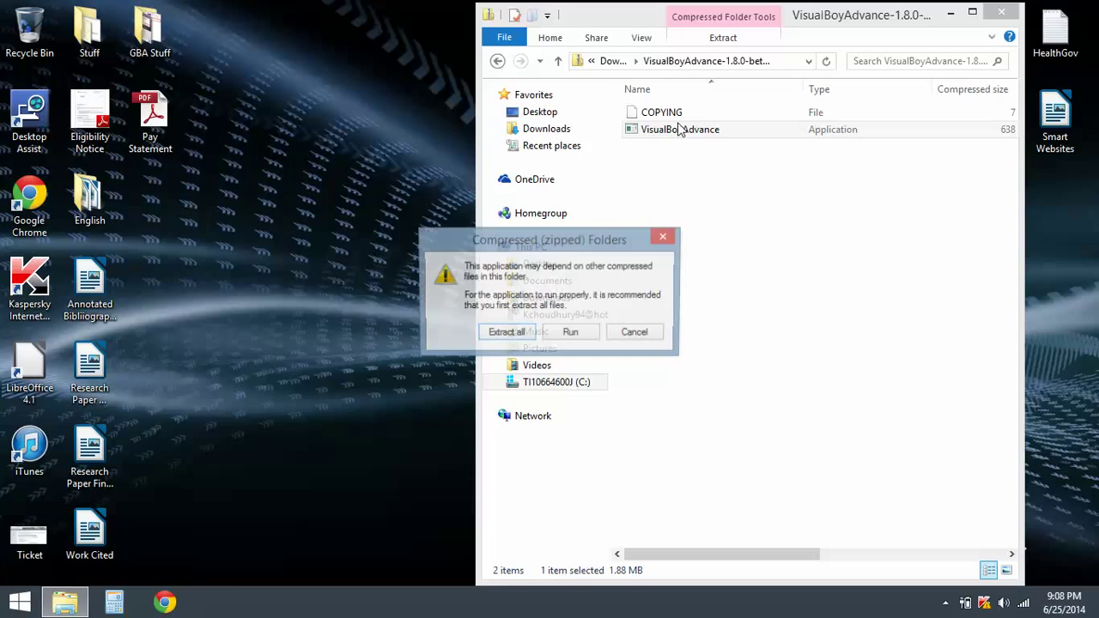
pyautogui.click(634, 331)
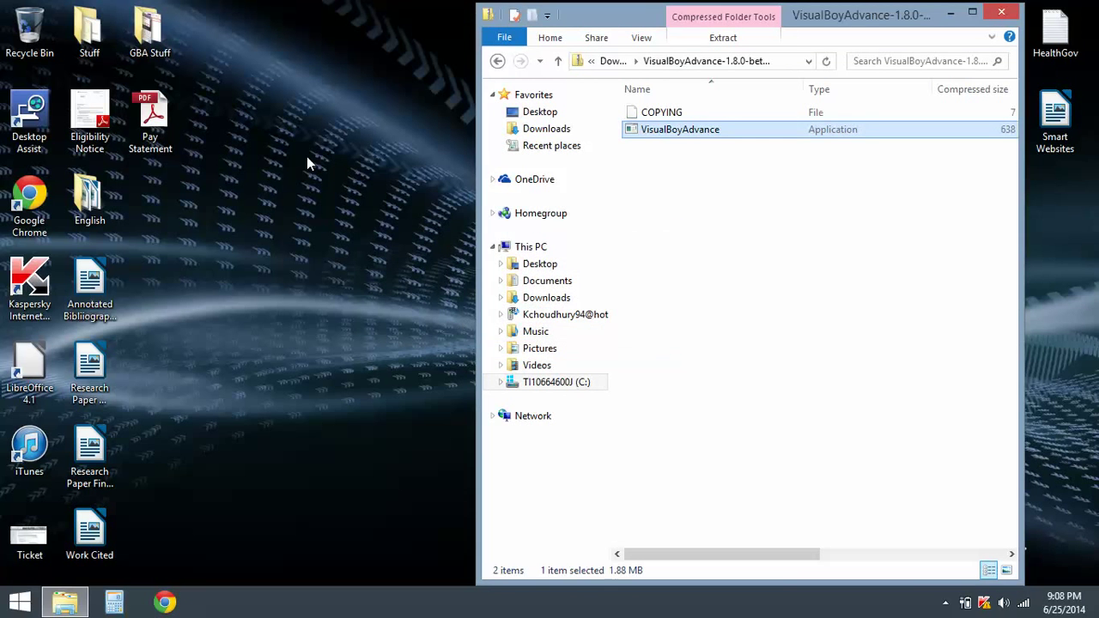
pyautogui.click(19, 32)
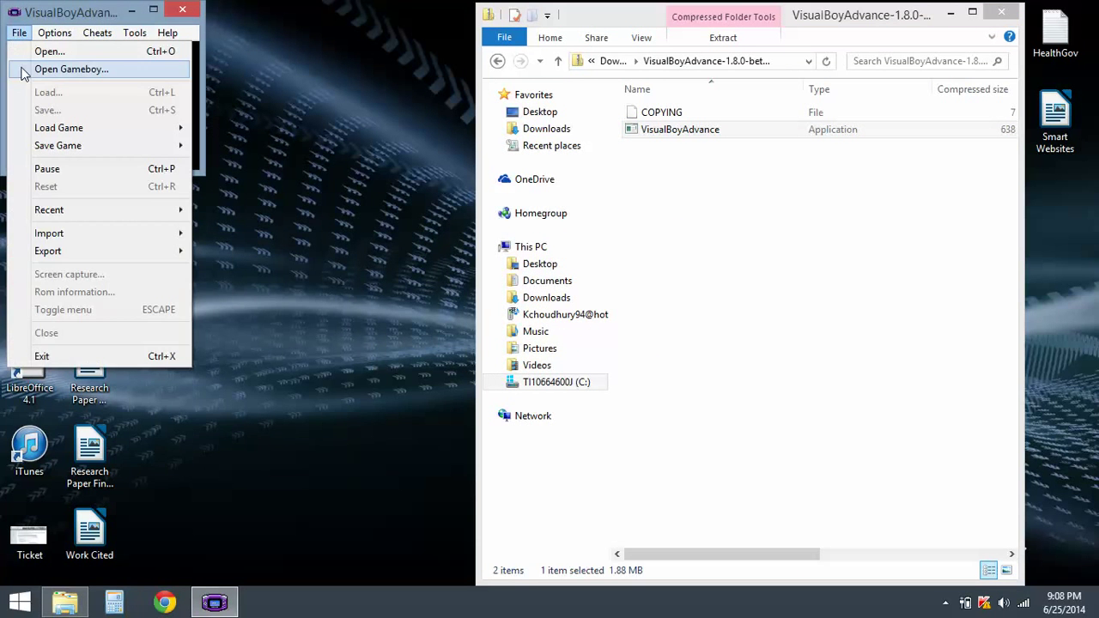
# Step: Load the Pokemon FireRed ROM from Downloads via File > Open Gameboy
pyautogui.click(49, 51)
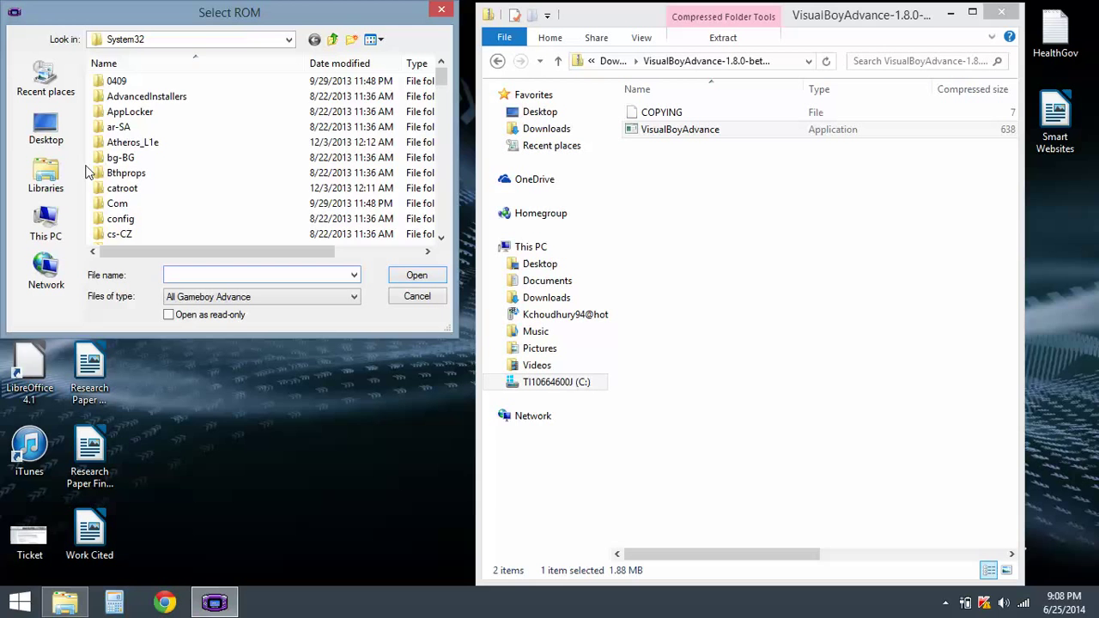
pyautogui.click(46, 223)
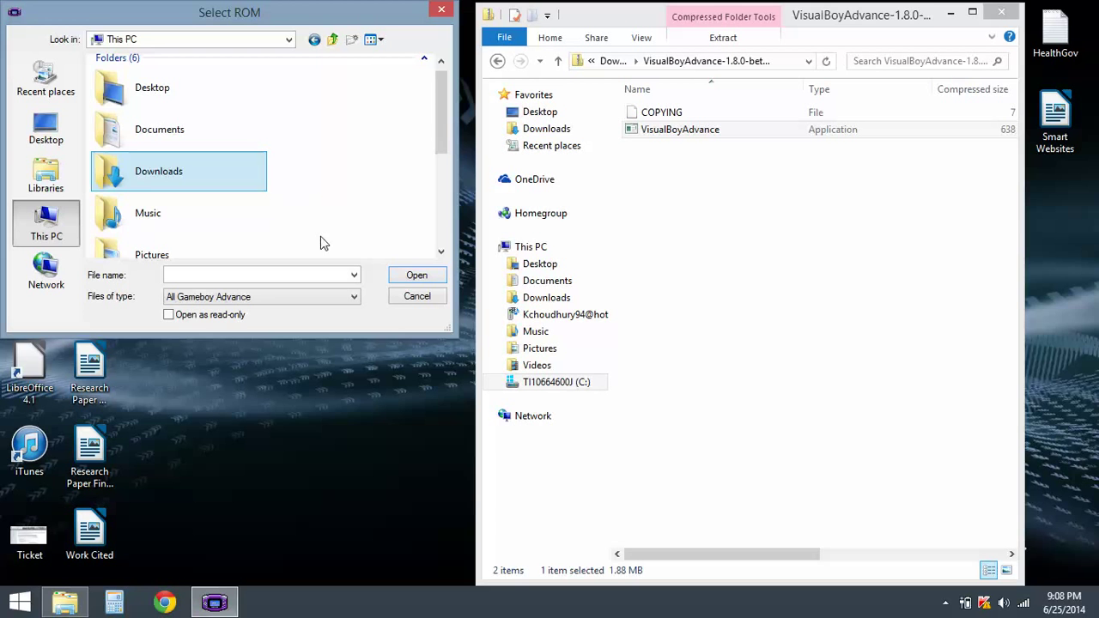
pyautogui.doubleClick(158, 171)
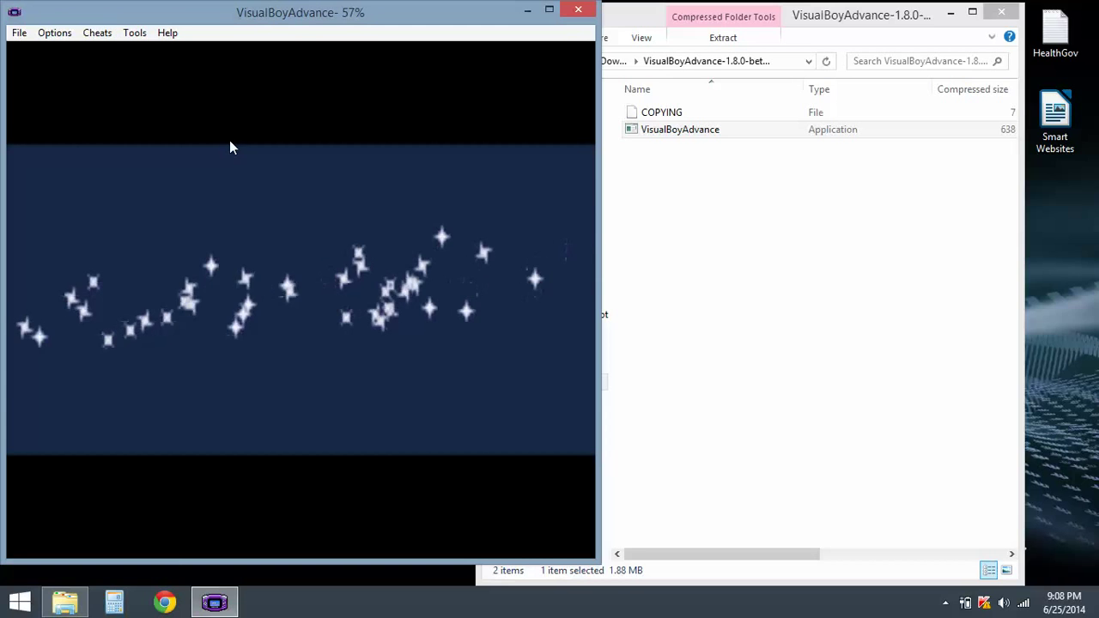
# Step: Play the FireRed intro up to Professor Oak's greeting, then close the emulator
pyautogui.click(134, 33)
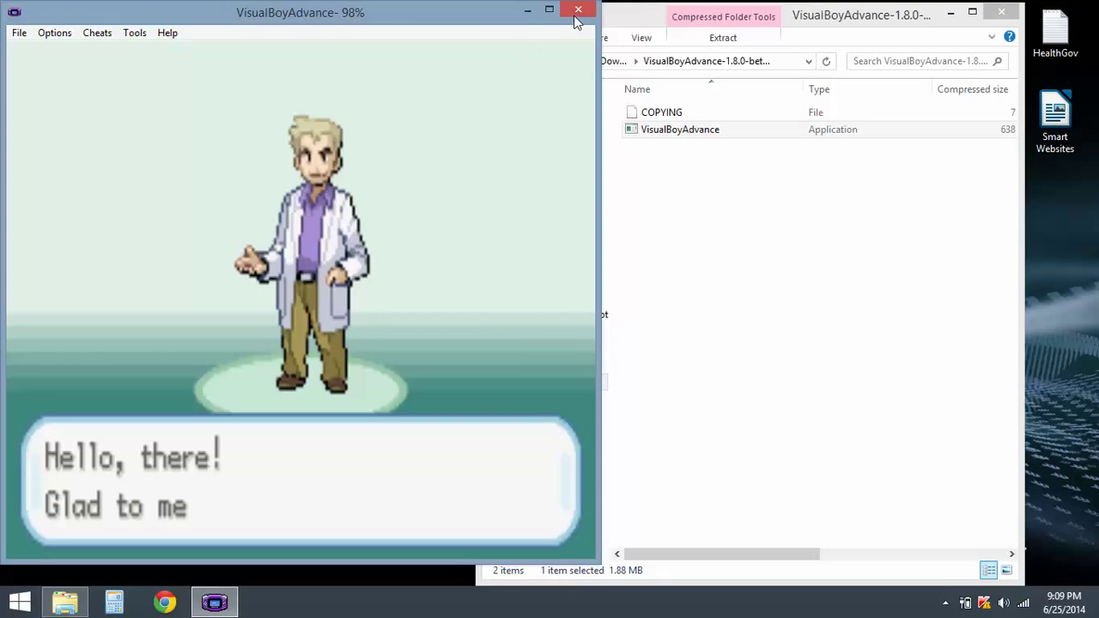
pyautogui.click(578, 10)
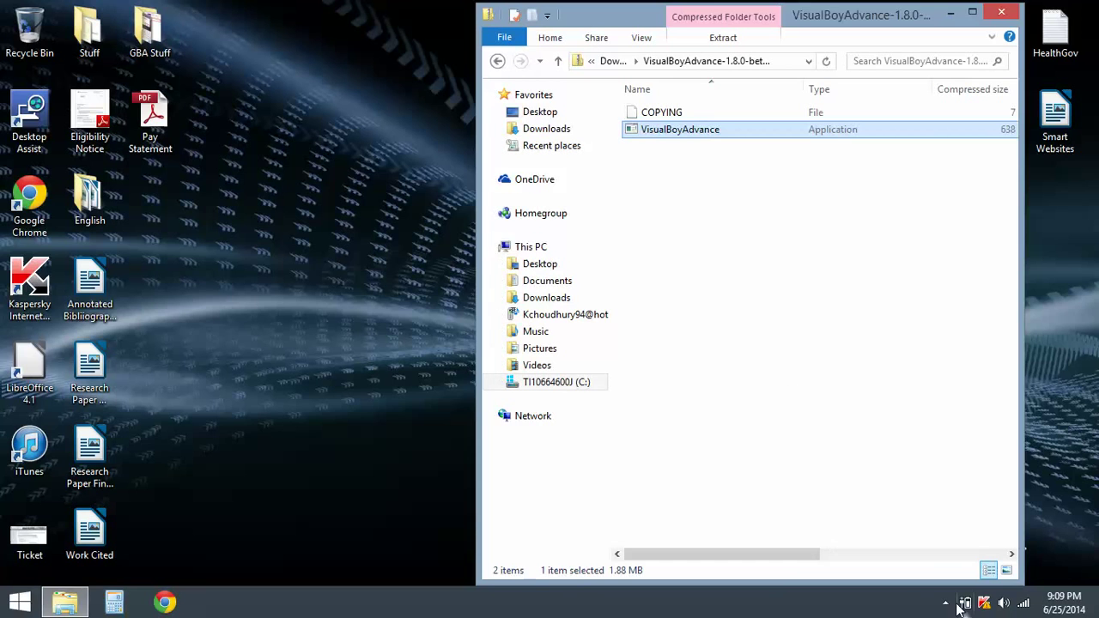